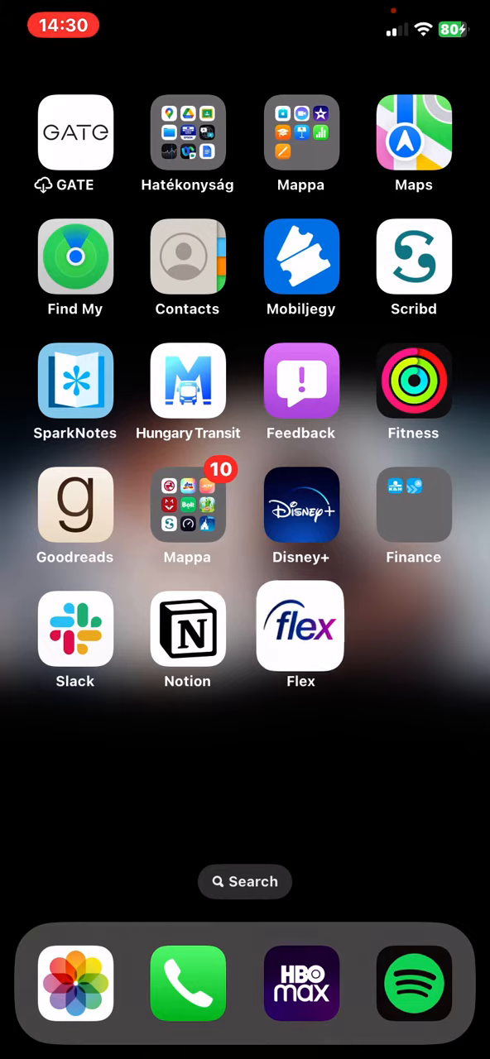
- Launch Indeed Flex from the home screen so its welcome screen appears
left_click(301, 625)
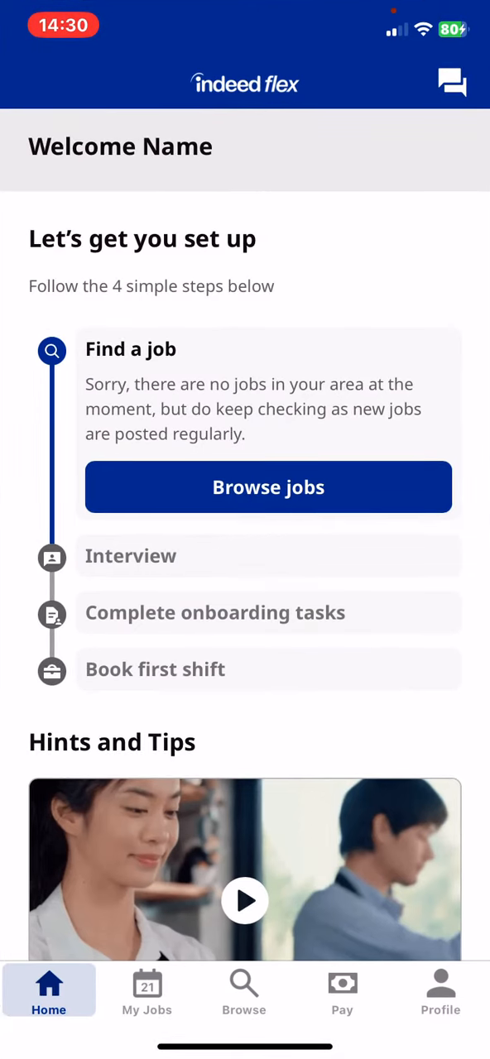
- Go to the Profile area toward Account Settings and the Change Email option
left_click(440, 989)
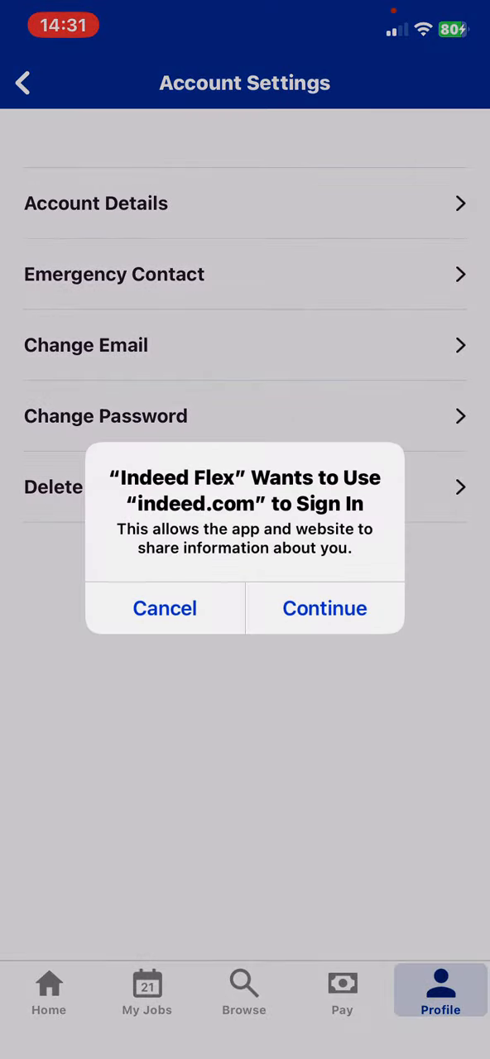
- Continue to the secure.indeed.com change-email form, then cancel back to Account Settings without saving
left_click(325, 608)
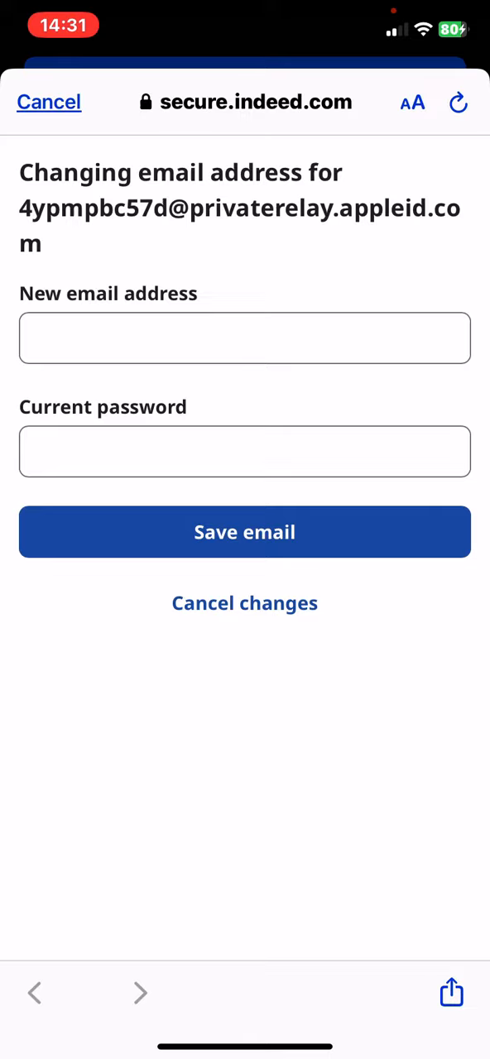
left_click(50, 101)
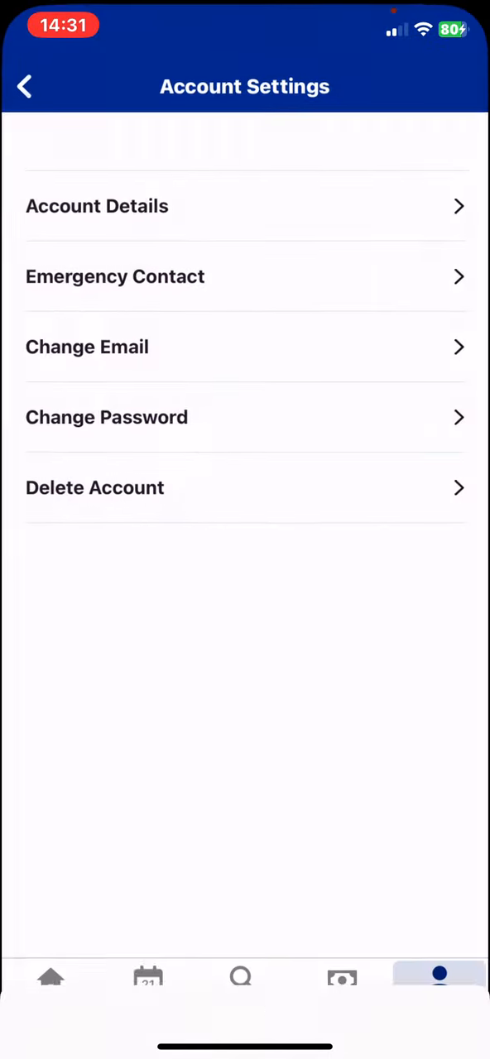